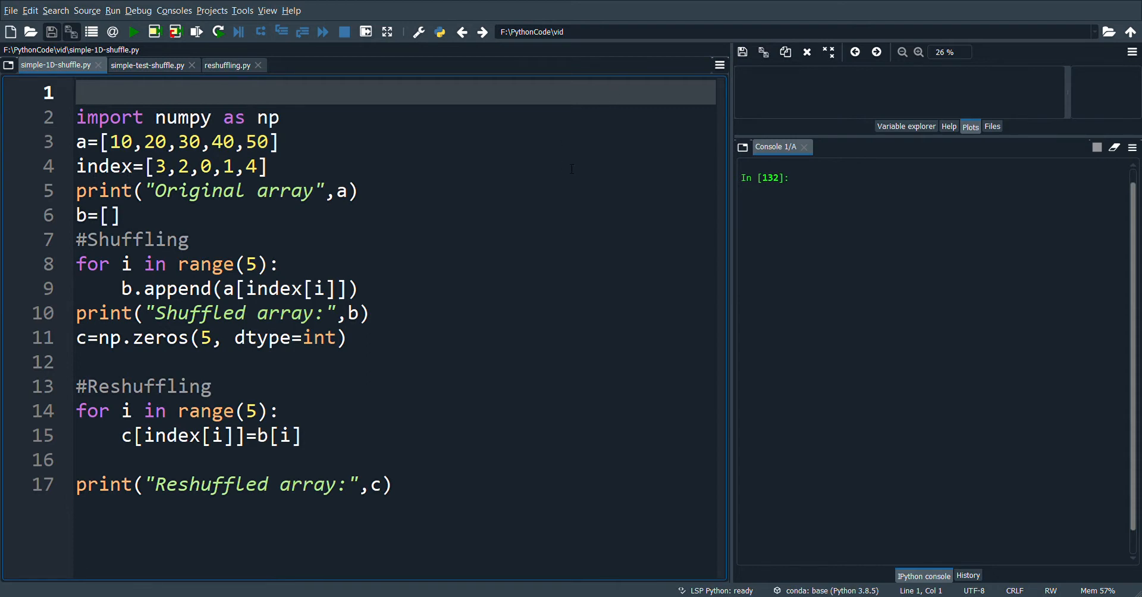
- Review the shuffle loop and zeros array, then run the script to print [40, 30, 10, 20, 50]
{"action": "left_click", "coordinate": [80, 92]}
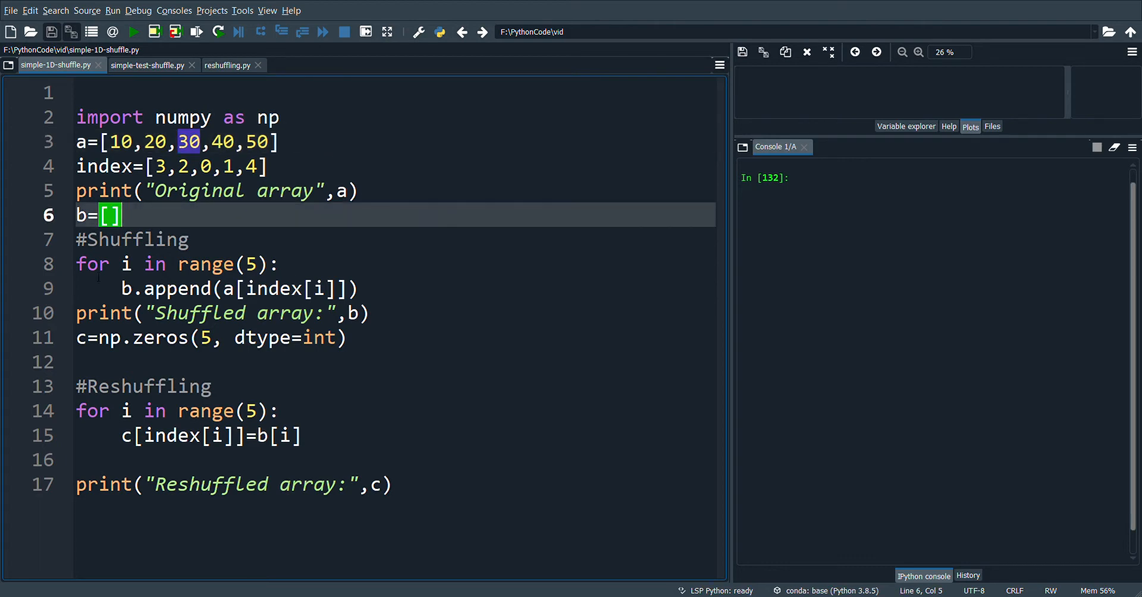
{"action": "left_click_drag", "start_coordinate": [76, 264], "coordinate": [357, 289]}
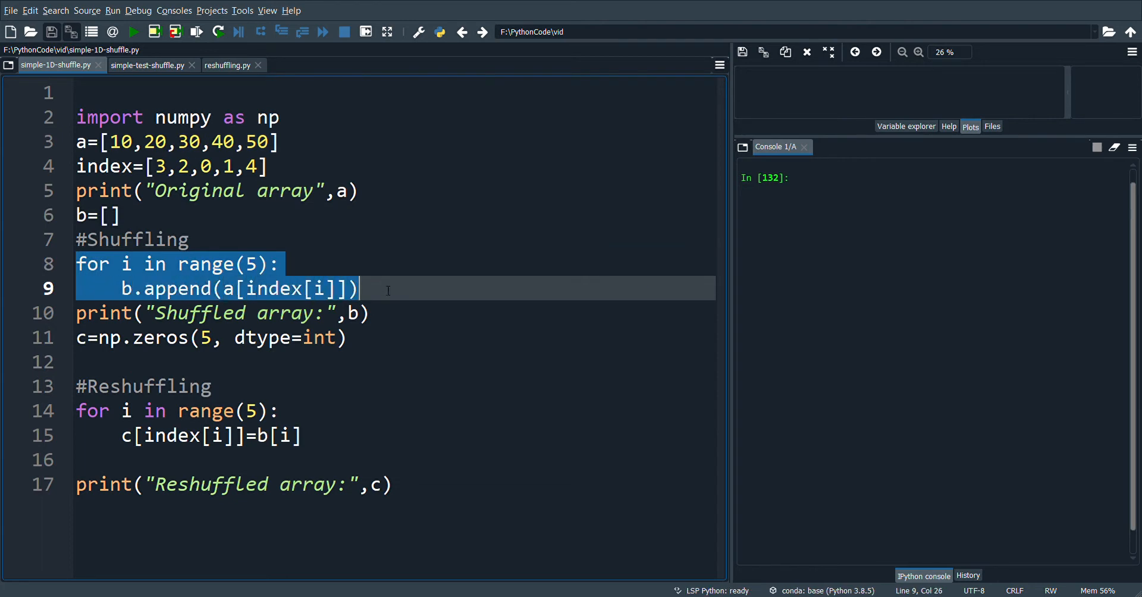
{"action": "left_click", "coordinate": [347, 337]}
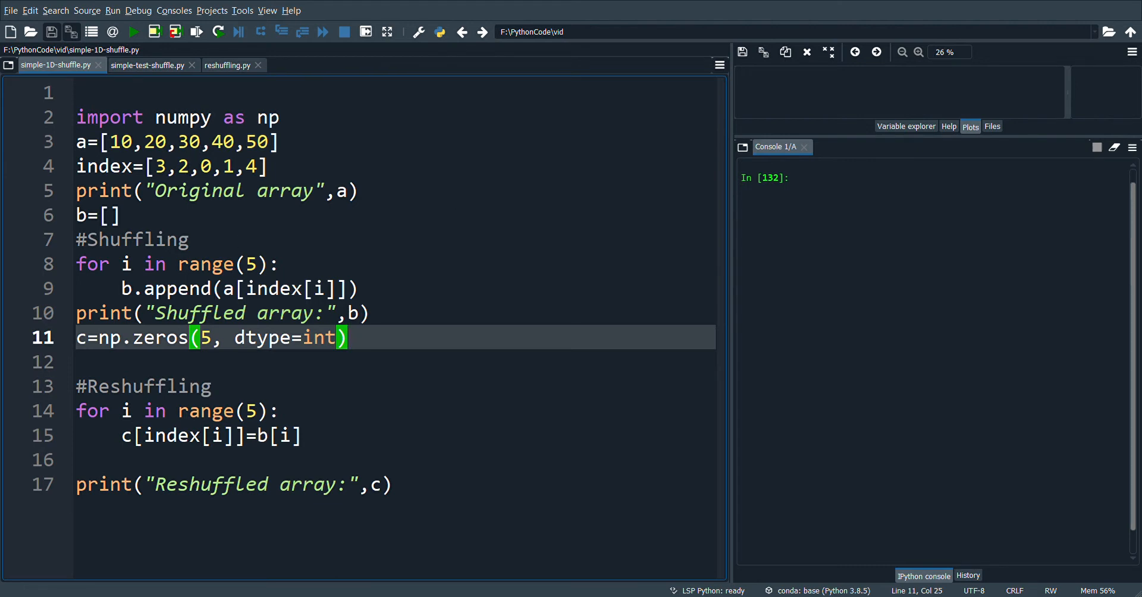
{"action": "left_click", "coordinate": [134, 32]}
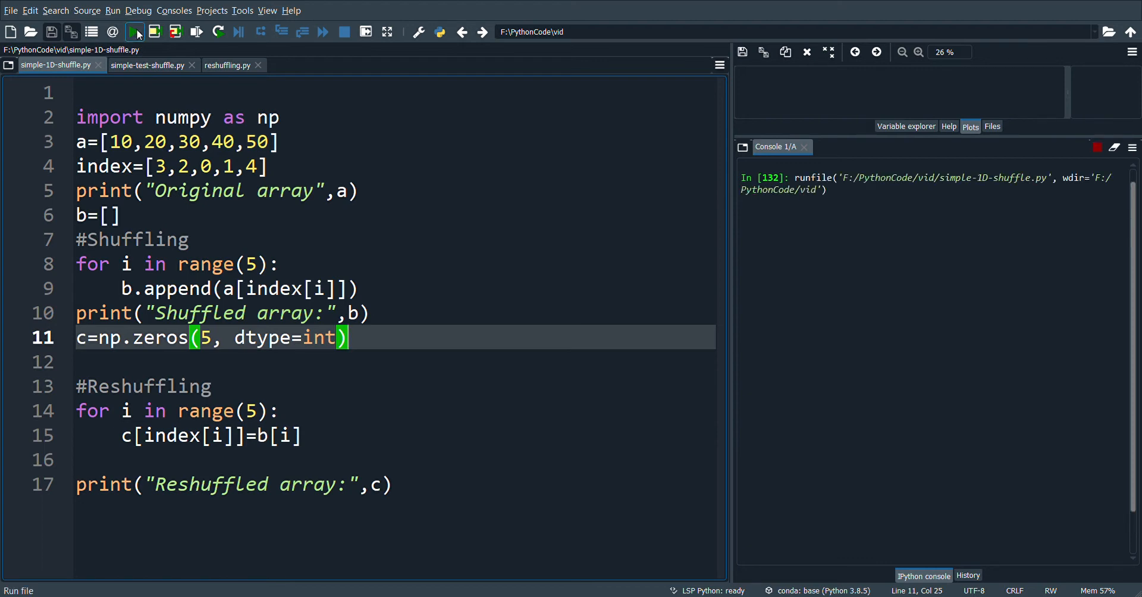
{"action": "left_click", "coordinate": [133, 32]}
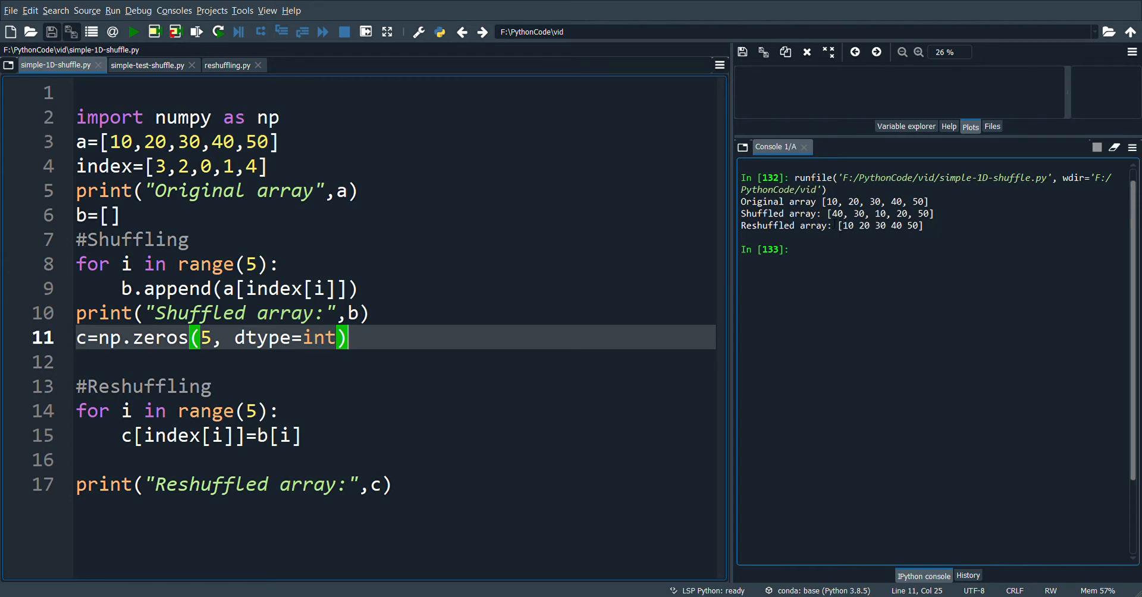
{"action": "left_click", "coordinate": [188, 166]}
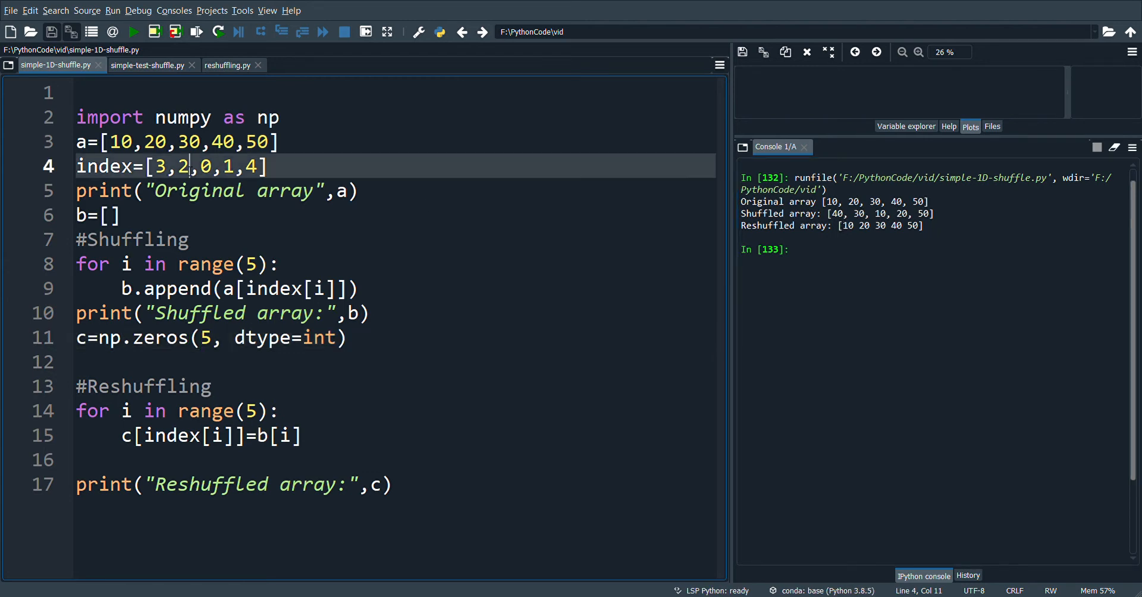
{"action": "double_click", "coordinate": [179, 166]}
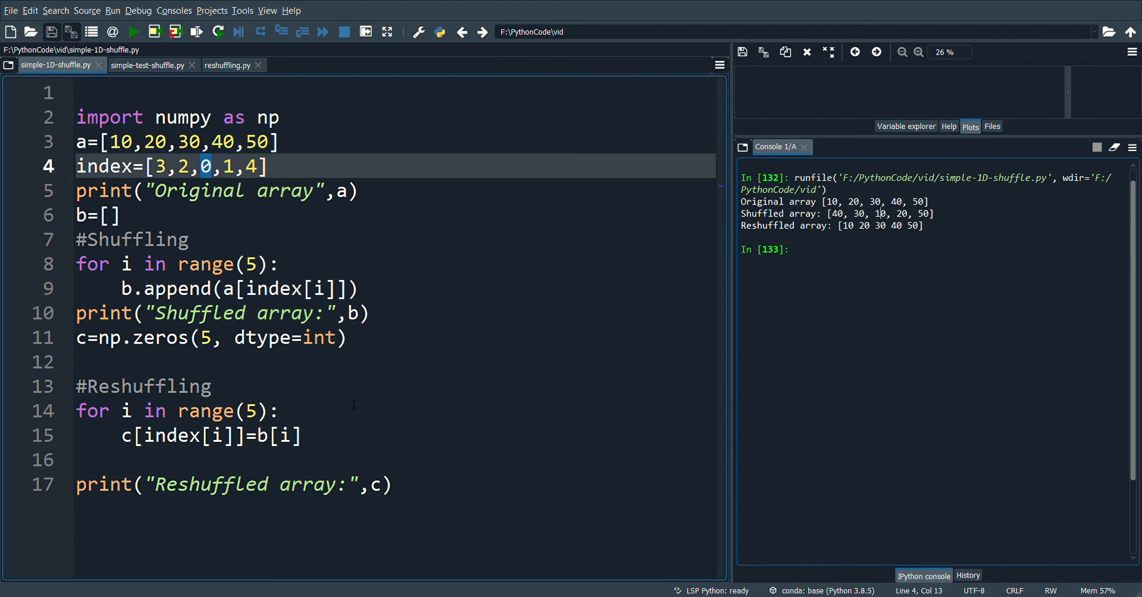
{"action": "left_click", "coordinate": [292, 411]}
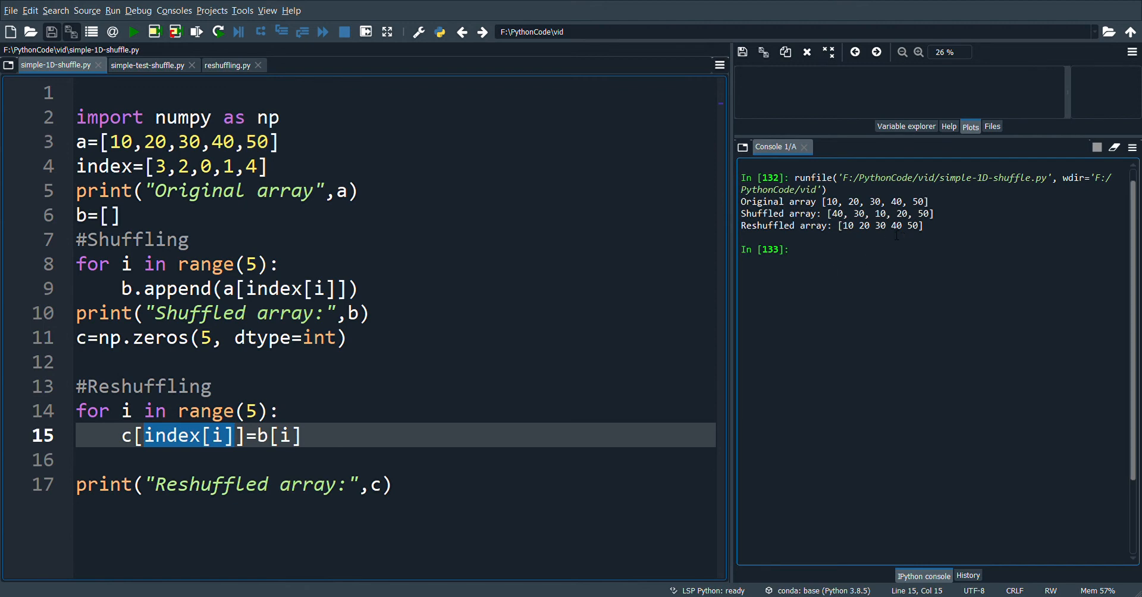
{"action": "double_click", "coordinate": [897, 226]}
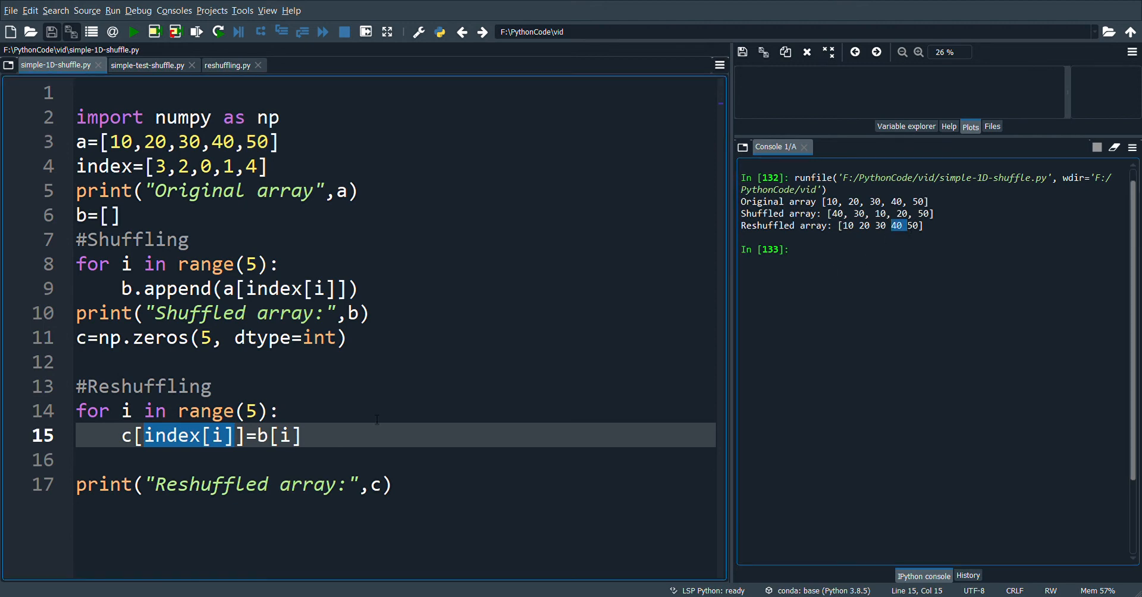
{"action": "mouse_move", "coordinate": [280, 448]}
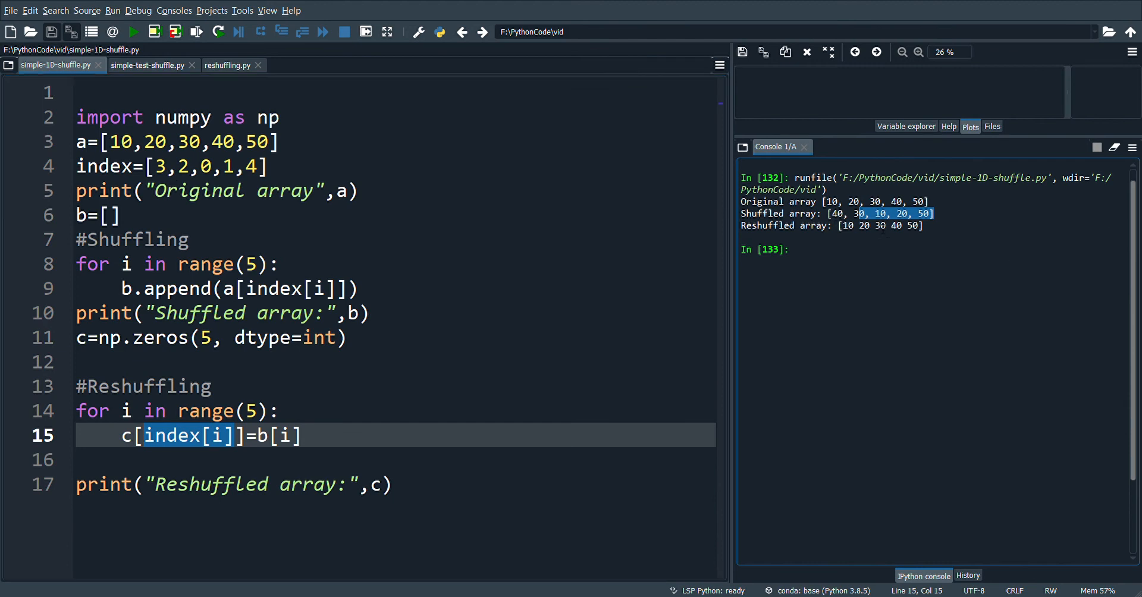
{"action": "mouse_move", "coordinate": [884, 241]}
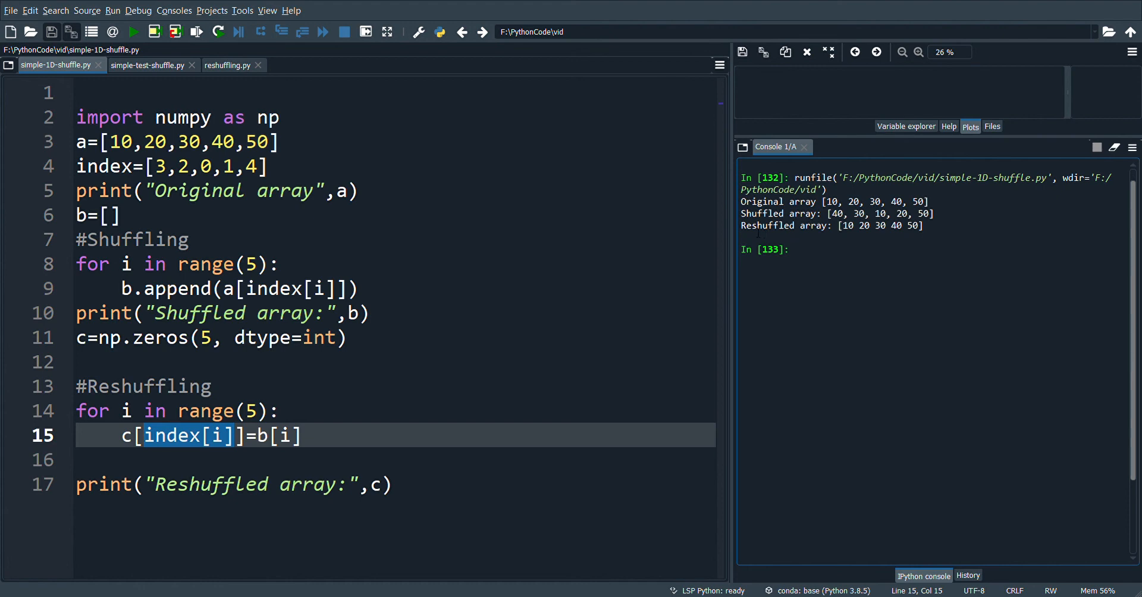
{"action": "left_click_drag", "start_coordinate": [741, 225], "coordinate": [922, 225]}
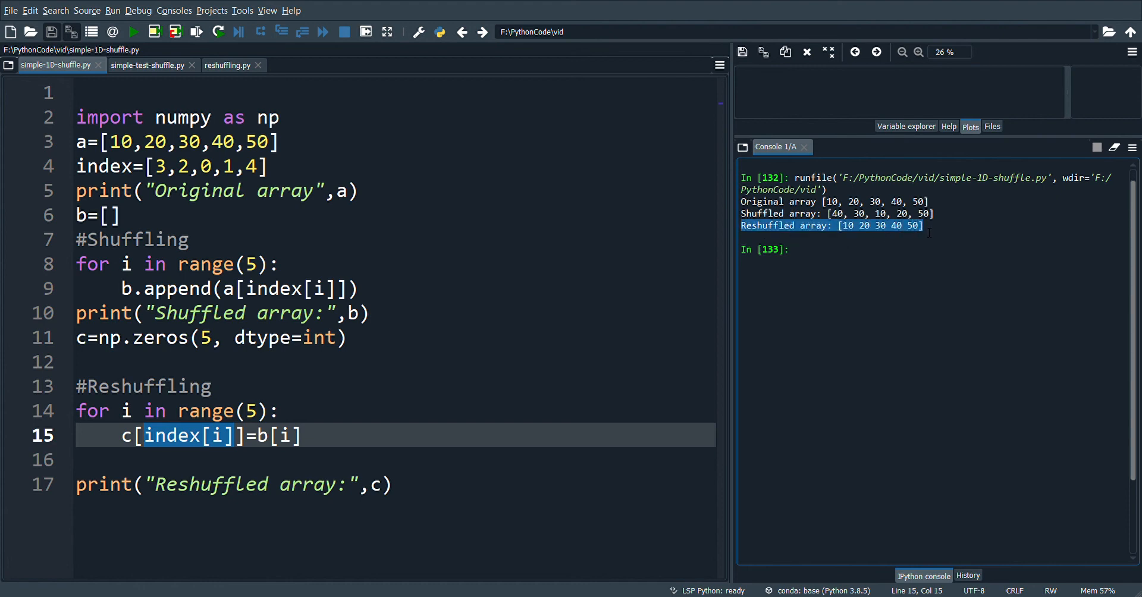